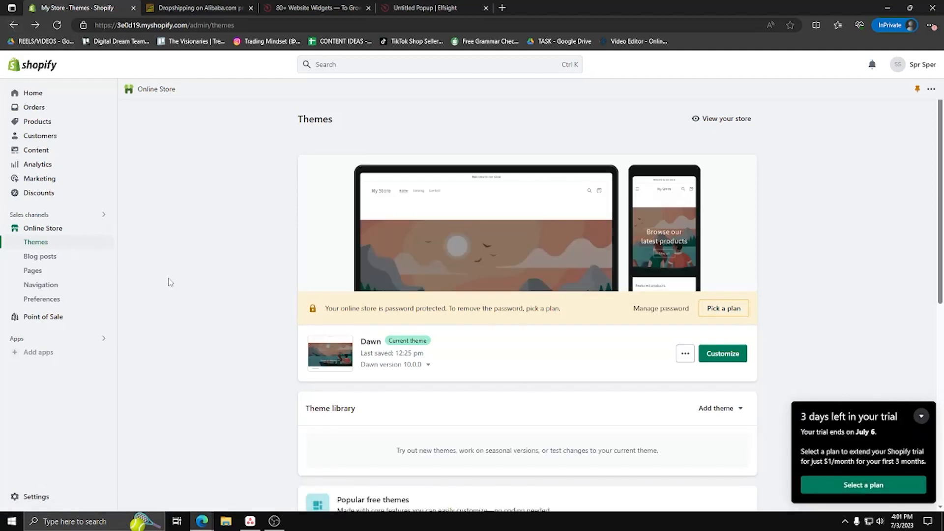
mouse_move(685, 352)
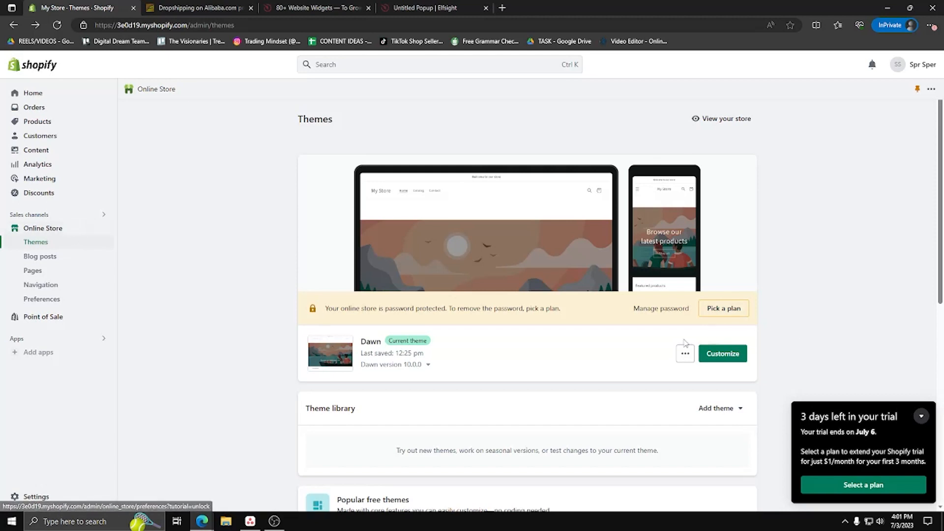
mouse_move(685, 353)
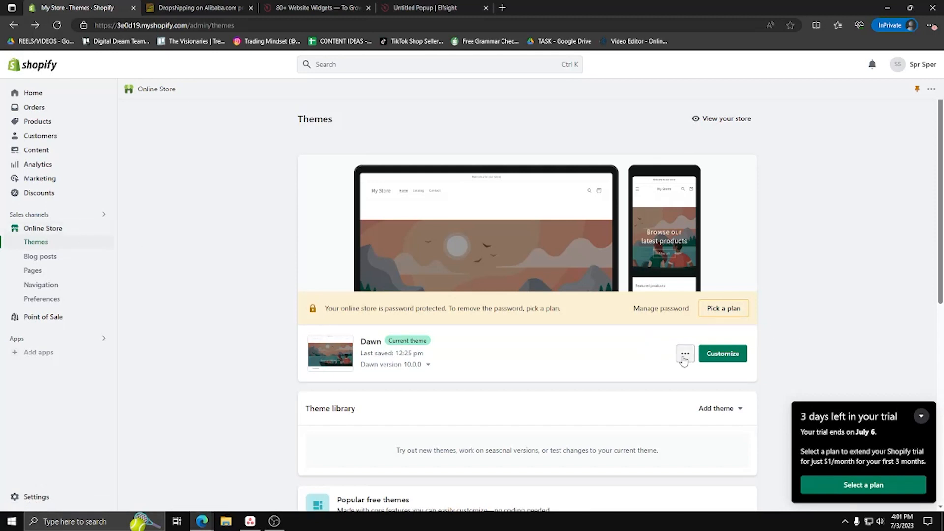
- Enter the Dawn theme's code editor from its more-actions menu
left_click(685, 353)
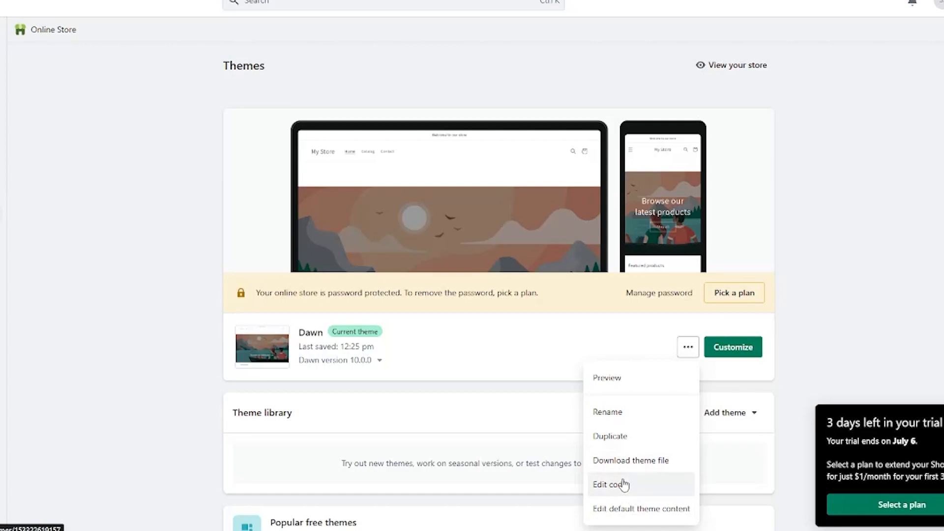
left_click(610, 485)
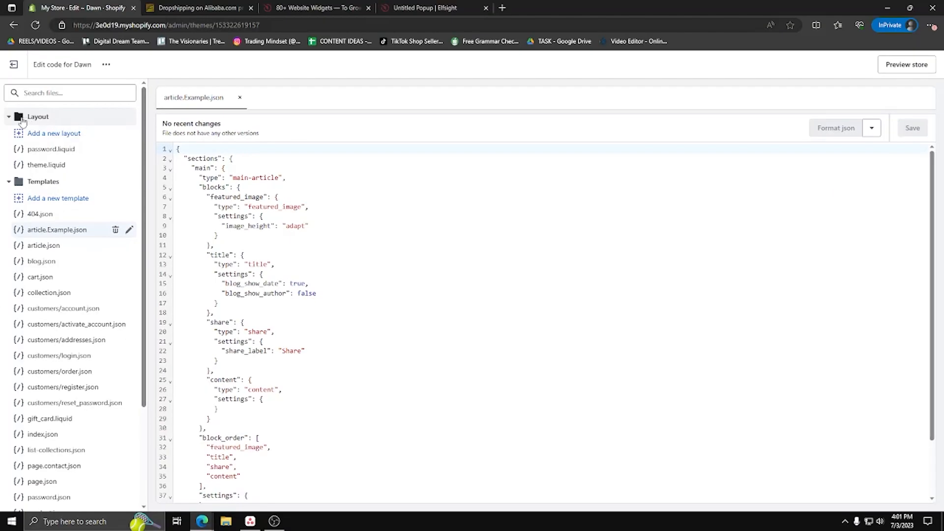
mouse_move(100, 189)
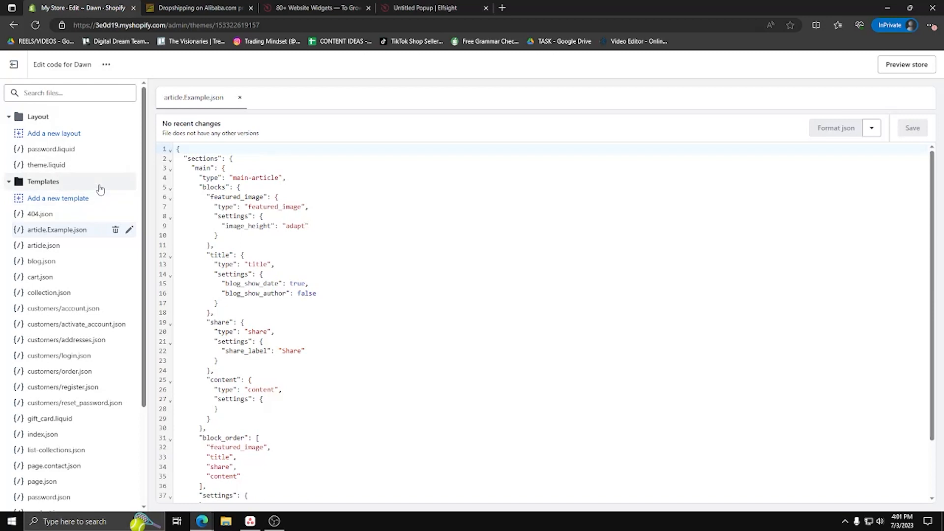
scroll("down", 3)
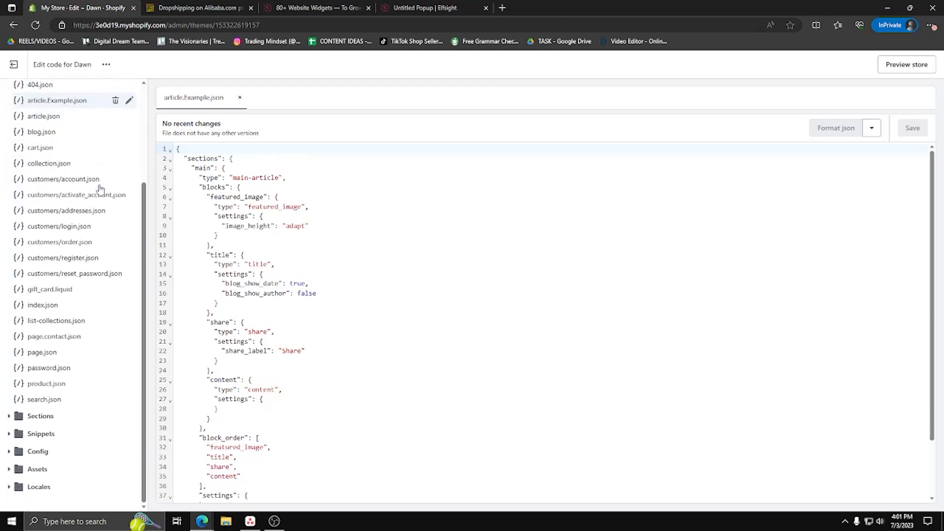
scroll("up", 3)
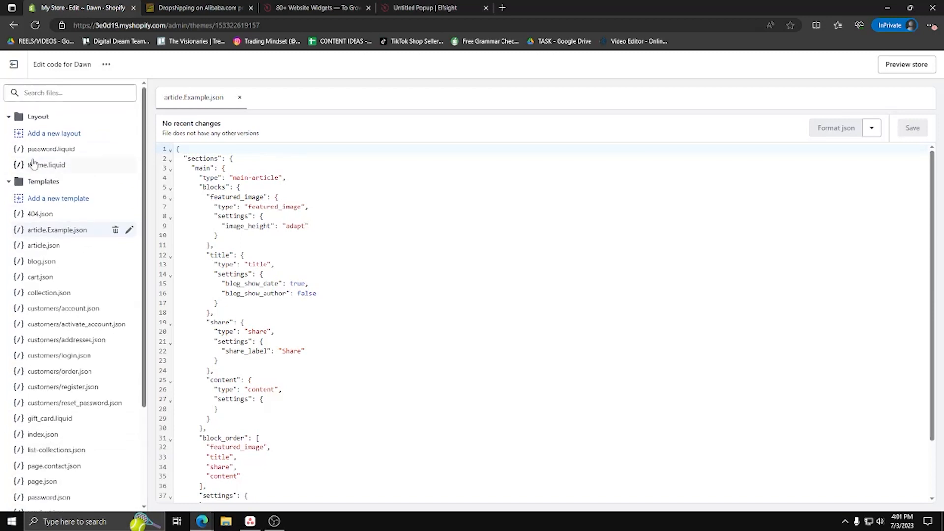
scroll("down", 3)
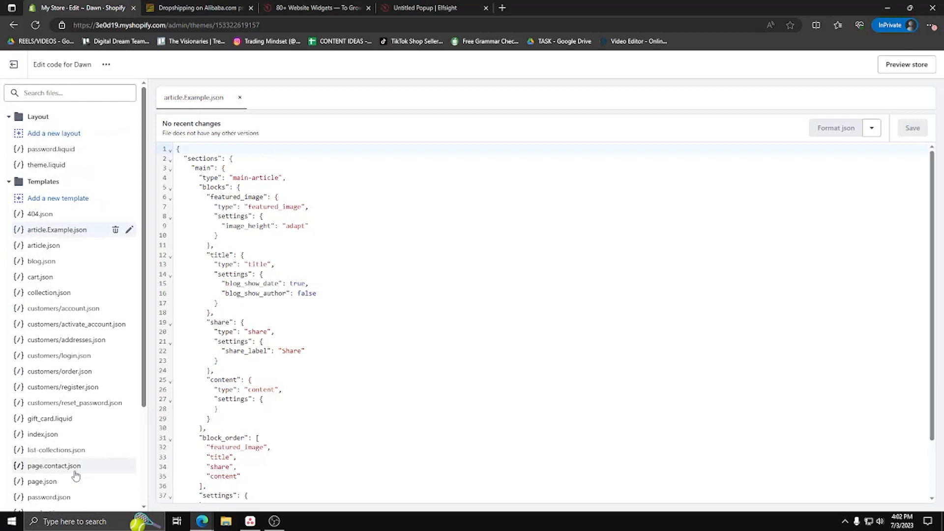
mouse_move(90, 184)
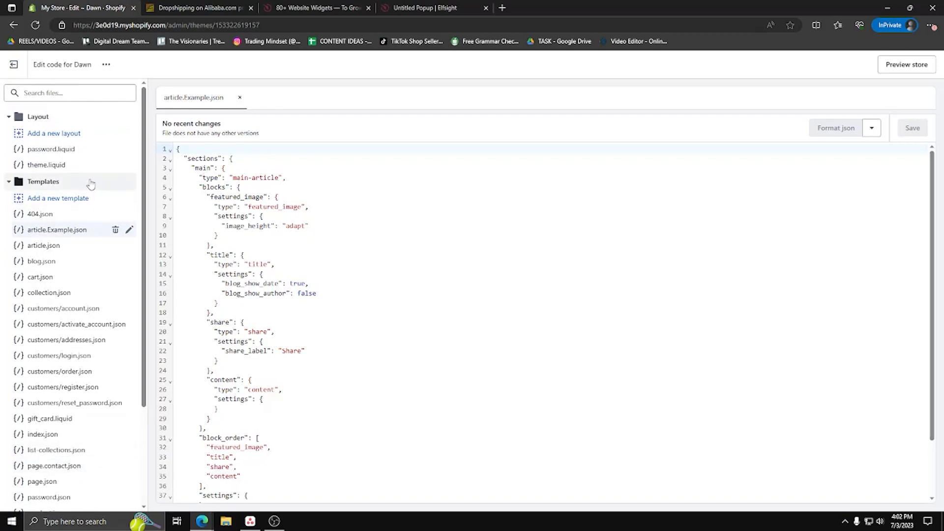
- Create a new page-type JSON template named Sample
left_click(58, 198)
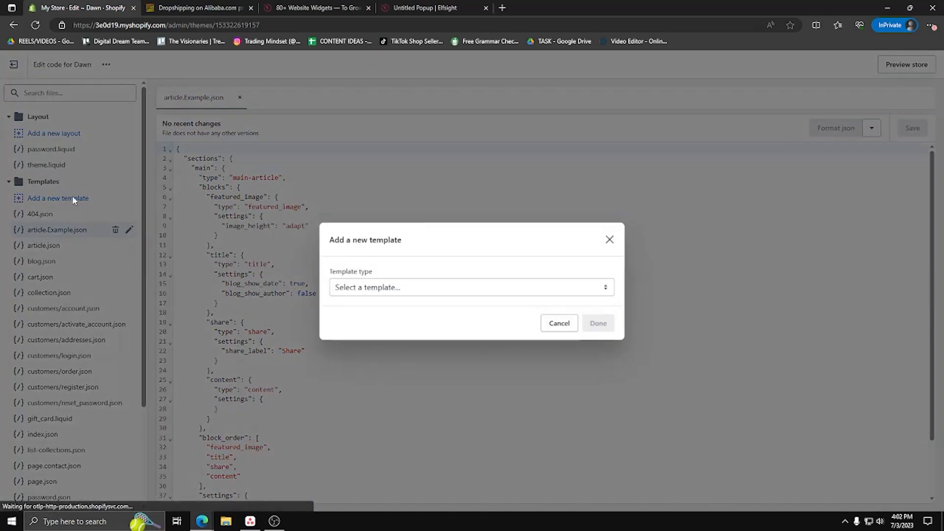
left_click(471, 287)
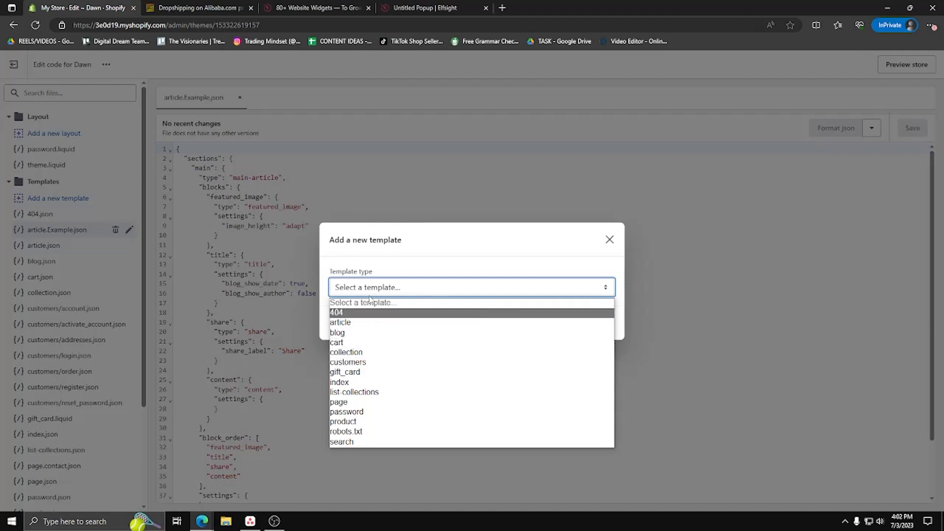
mouse_move(339, 383)
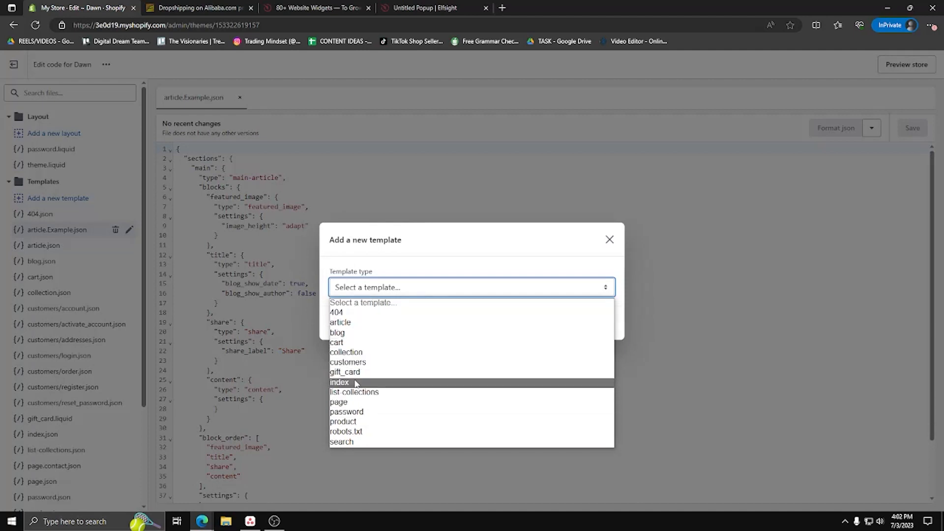
mouse_move(339, 402)
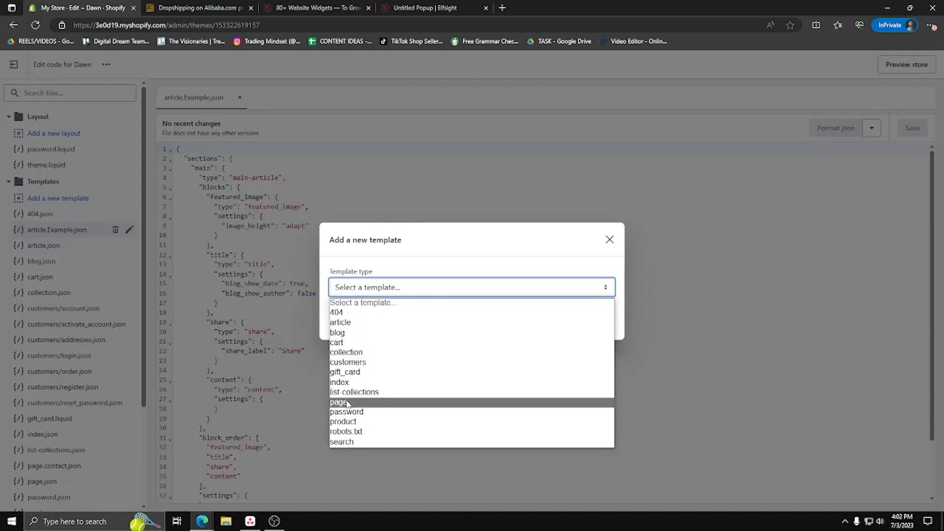
left_click(338, 402)
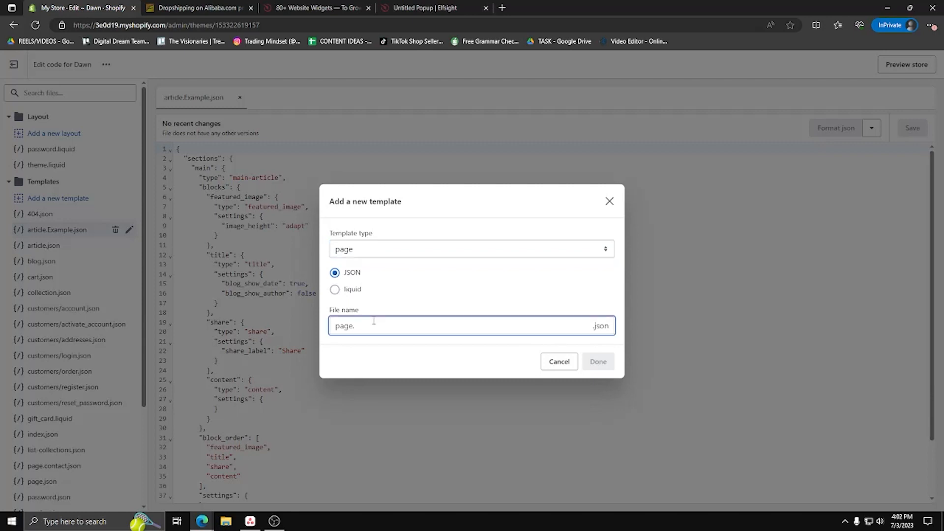
type("Sample")
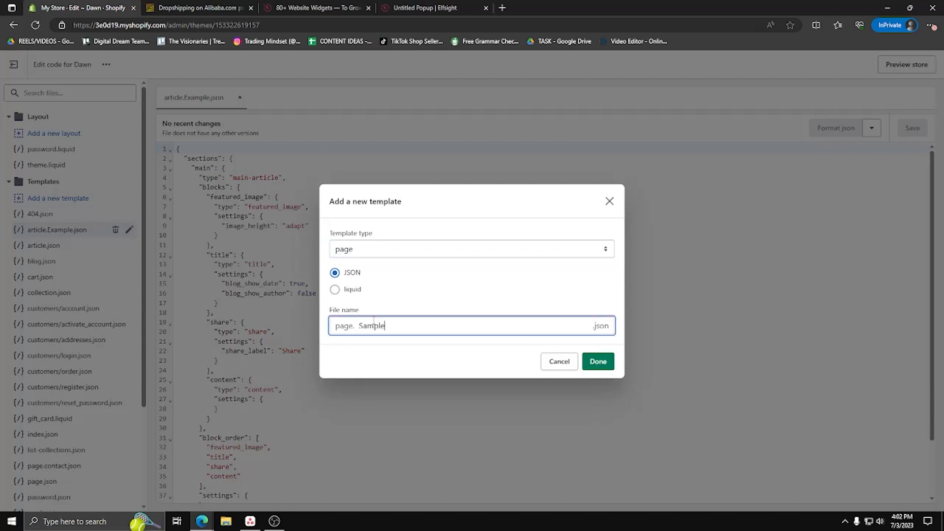
left_click(597, 361)
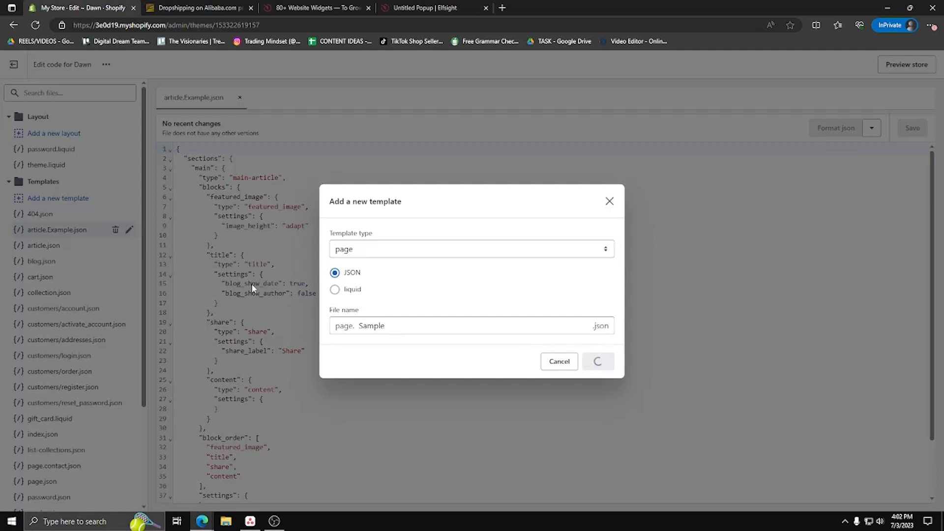
- Wait for page.Sample.json to be created, then switch to the ChatGPT browser tab
left_click(597, 361)
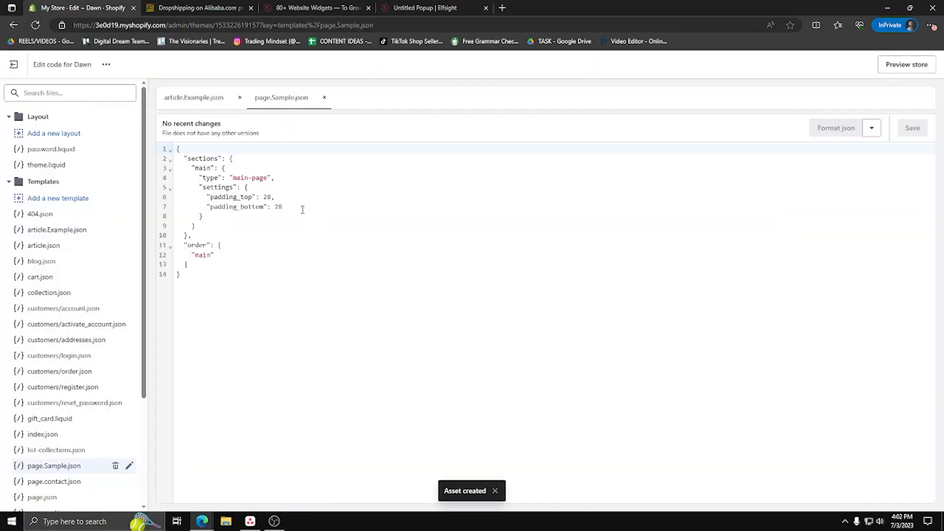
mouse_move(89, 437)
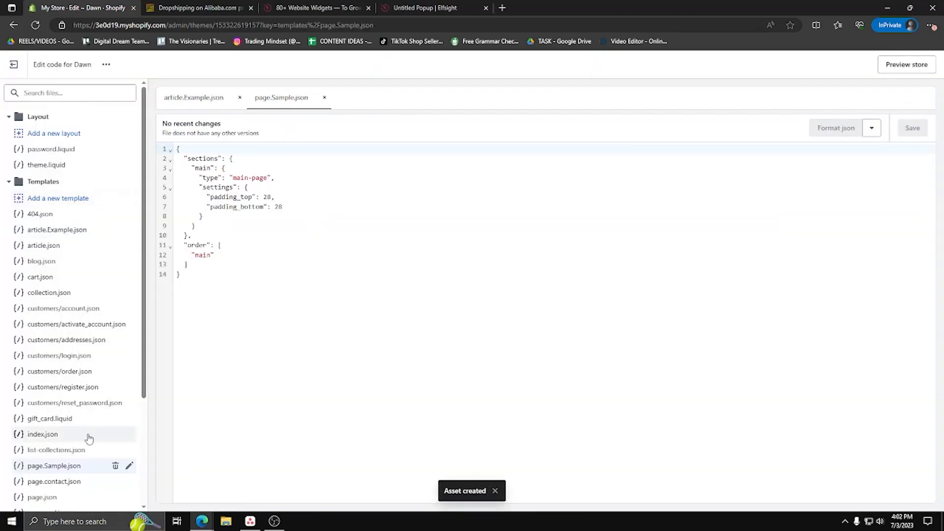
left_click(545, 8)
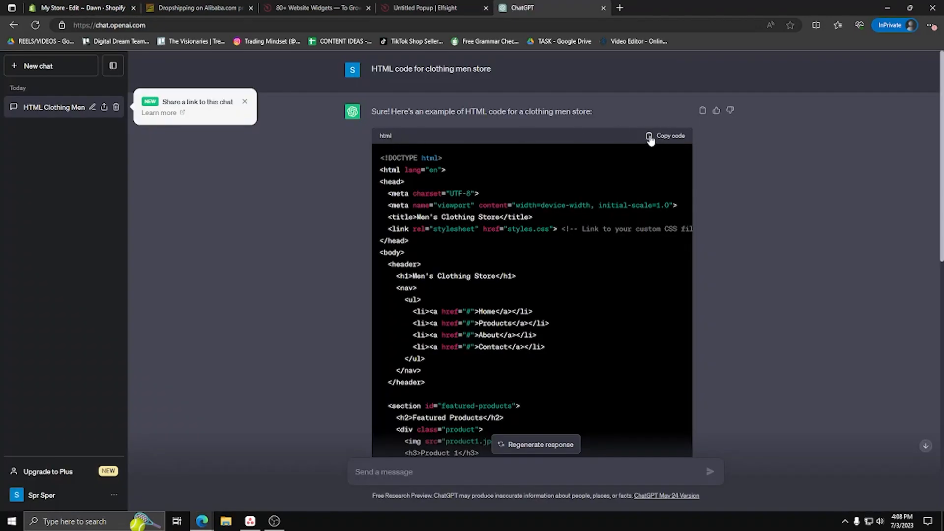
- Copy ChatGPT's generated men's clothing store HTML to the clipboard
left_click(669, 135)
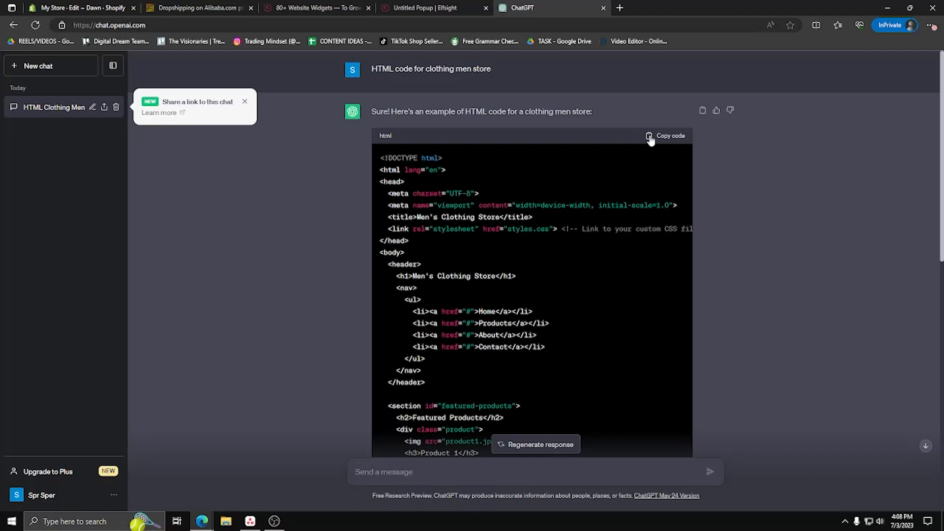
left_click(669, 136)
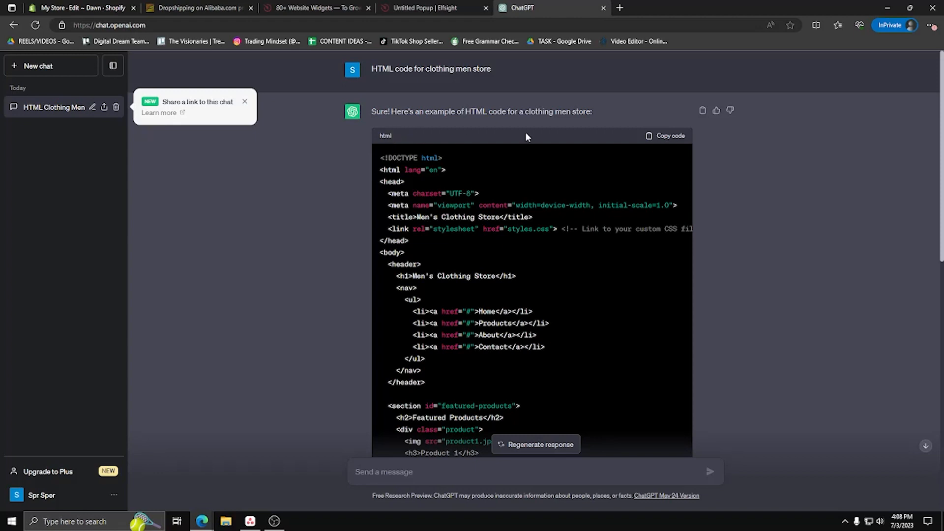
mouse_move(666, 136)
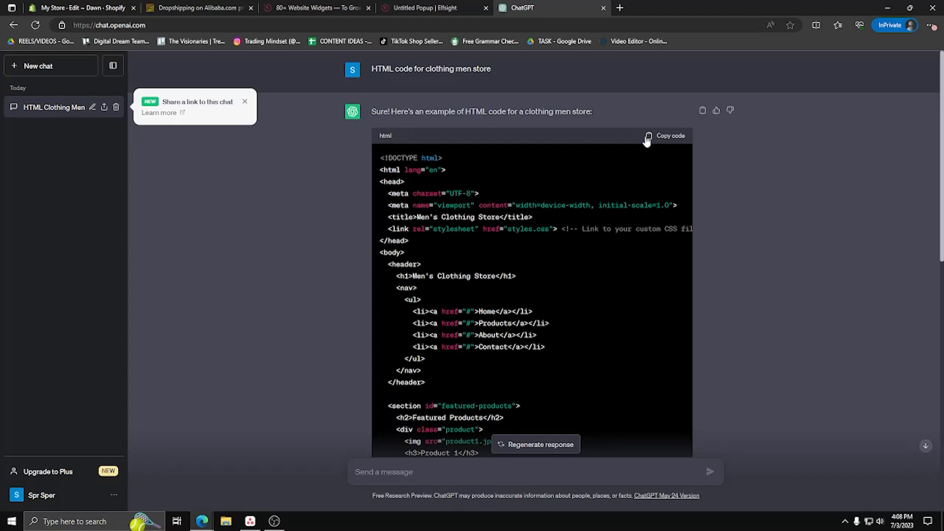
mouse_move(201, 521)
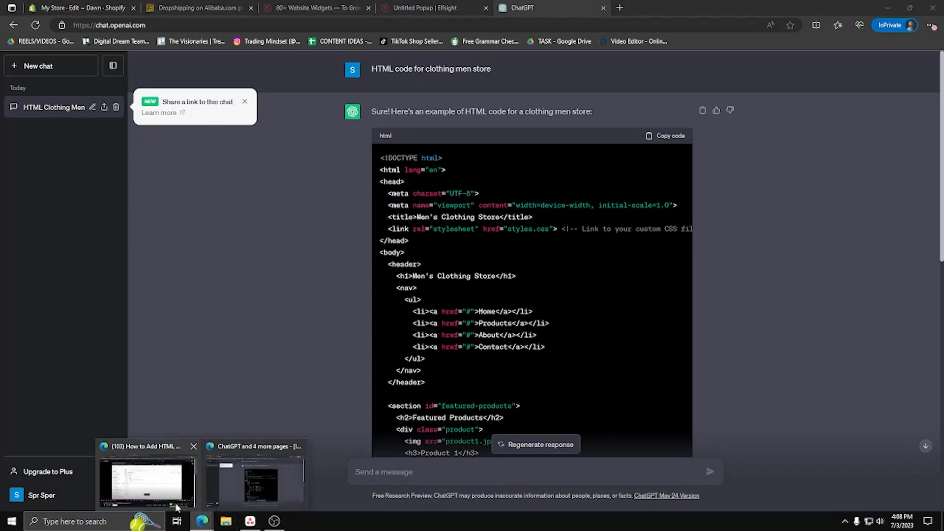
- Return to the Shopify code editor with page.Sample.json open
left_click(82, 8)
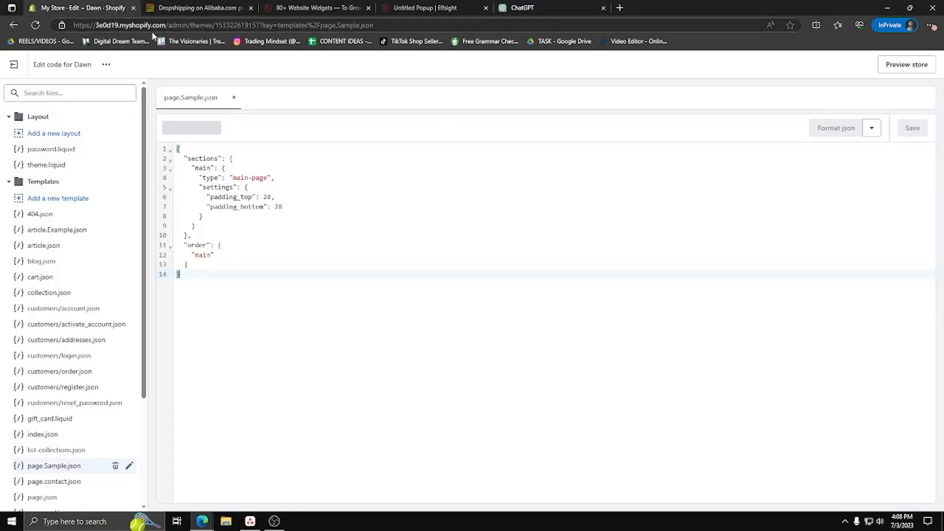
mouse_move(208, 272)
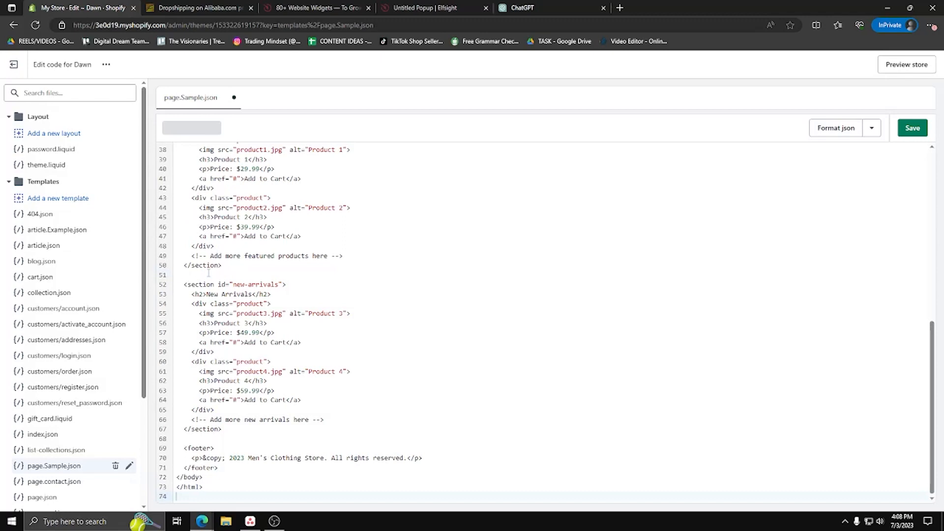
mouse_move(895, 131)
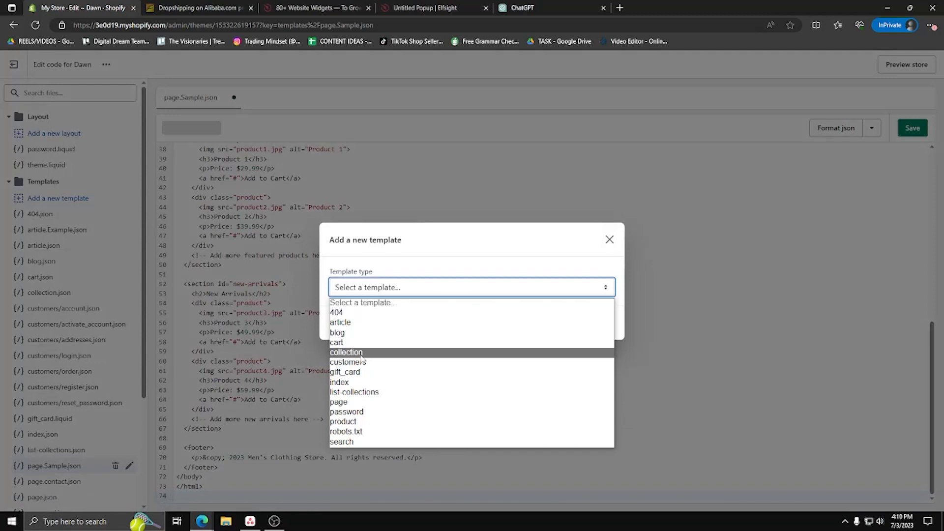
mouse_move(340, 323)
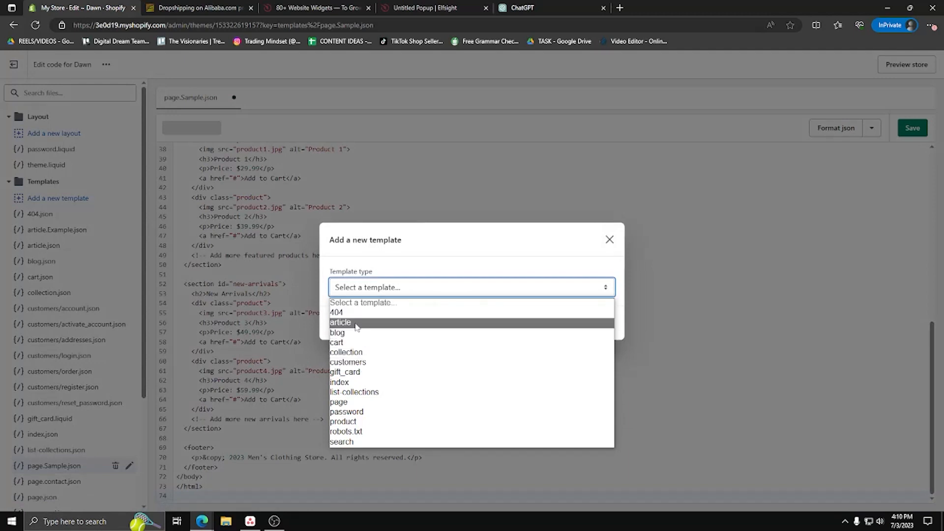
- Create a new Liquid article template named zxc
left_click(342, 323)
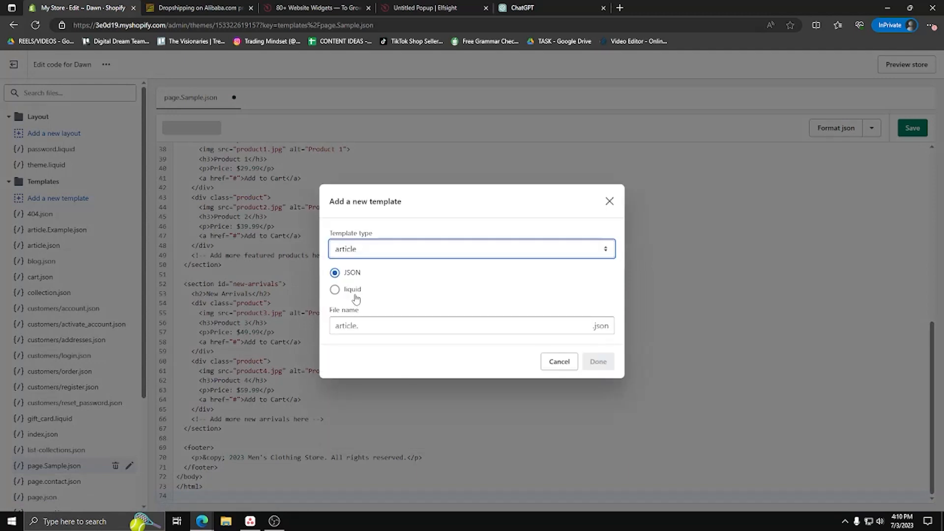
left_click(335, 289)
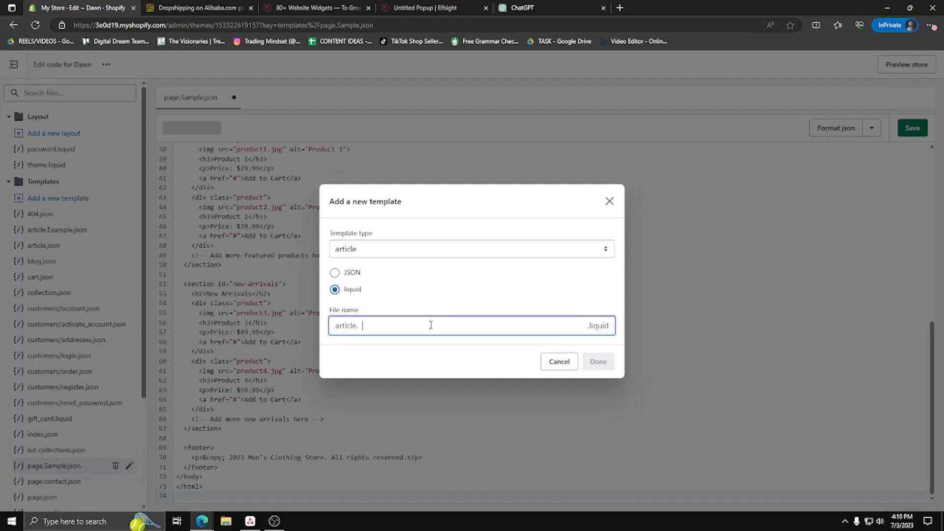
type("zx")
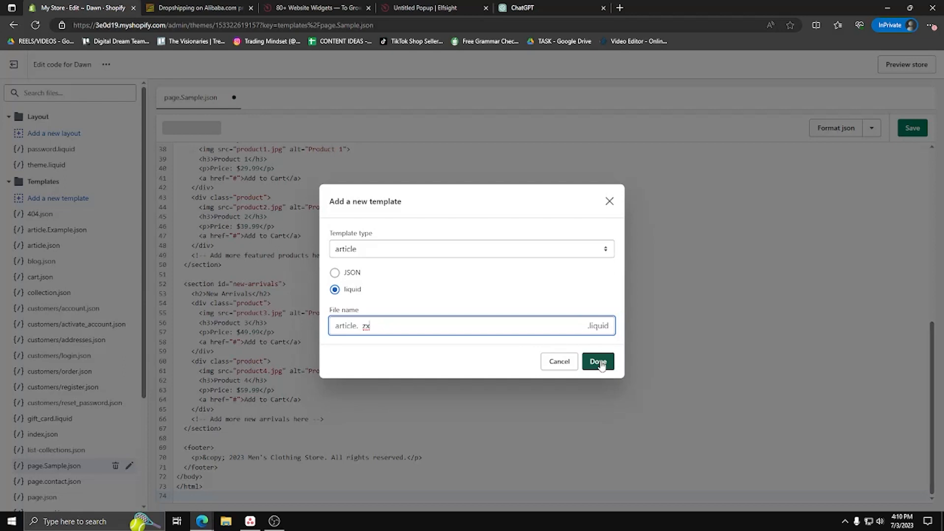
type("c")
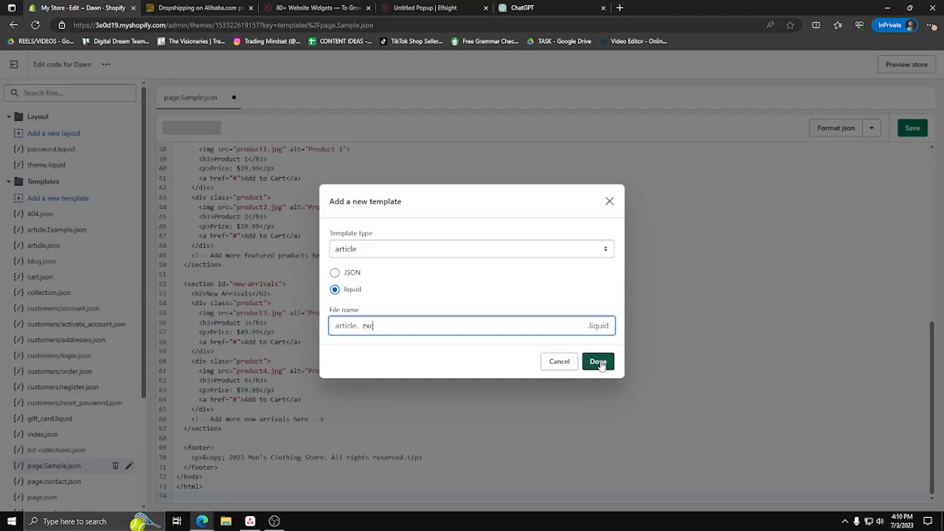
left_click(597, 361)
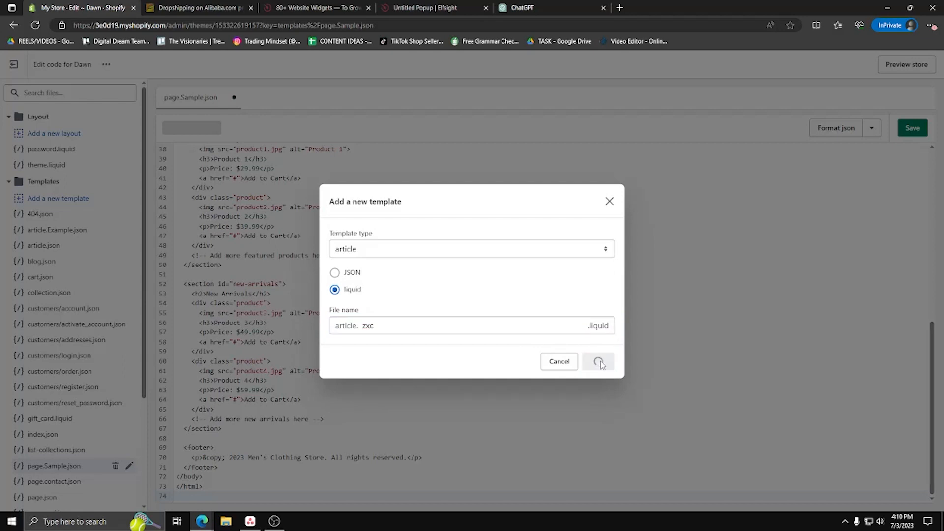
left_click(597, 361)
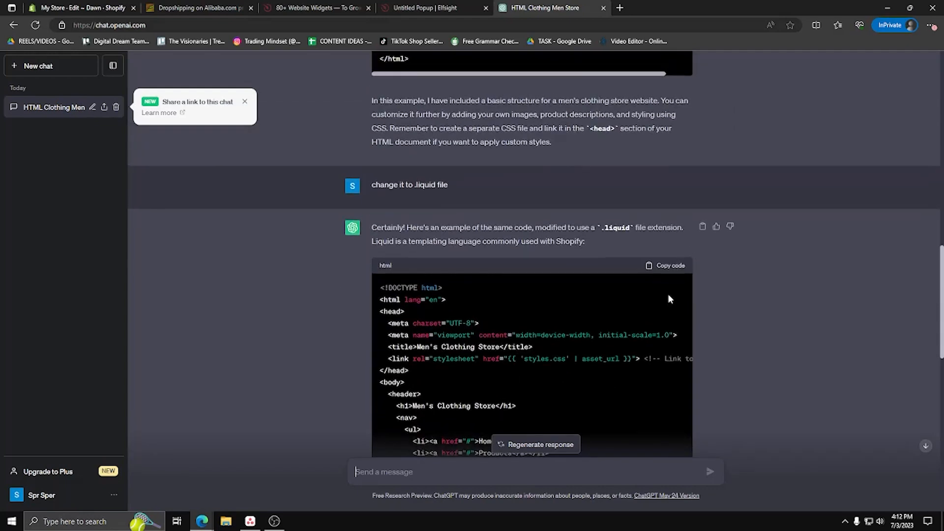
- Copy ChatGPT's Liquid store code and return to the Shopify code editor
left_click(666, 264)
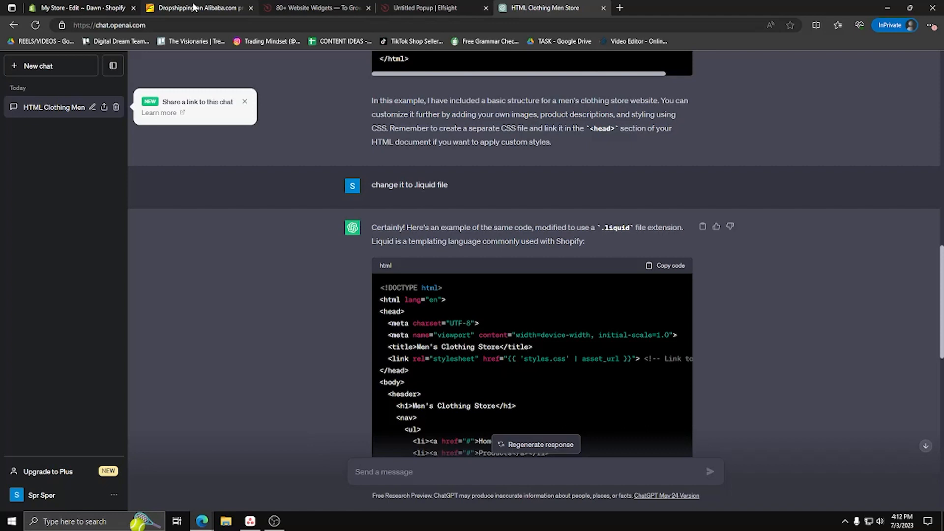
left_click(81, 8)
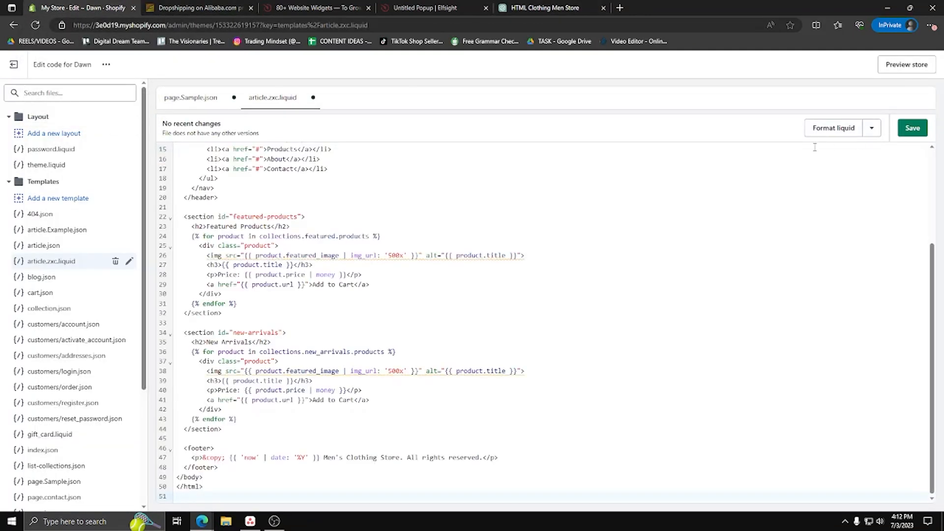
- Save article.zxc.liquid and leave the code editor, discarding other unsaved changes
left_click(911, 128)
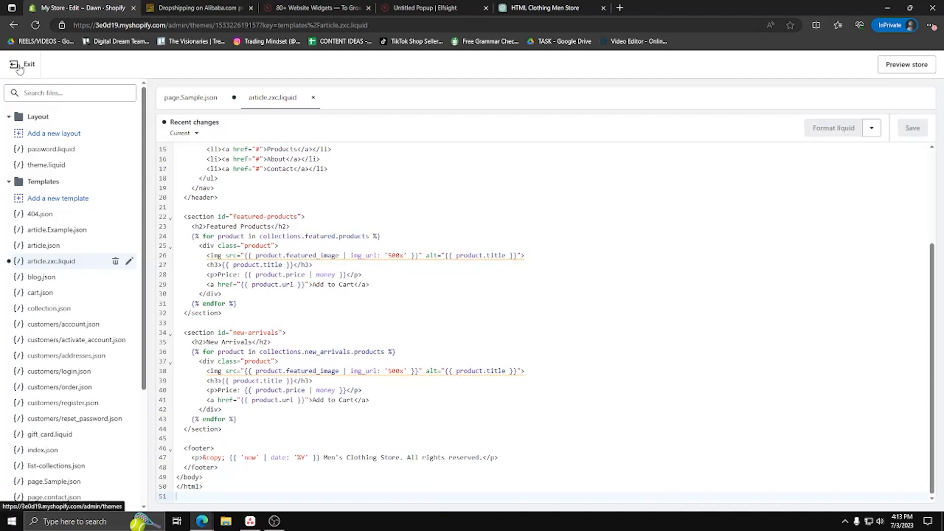
left_click(24, 65)
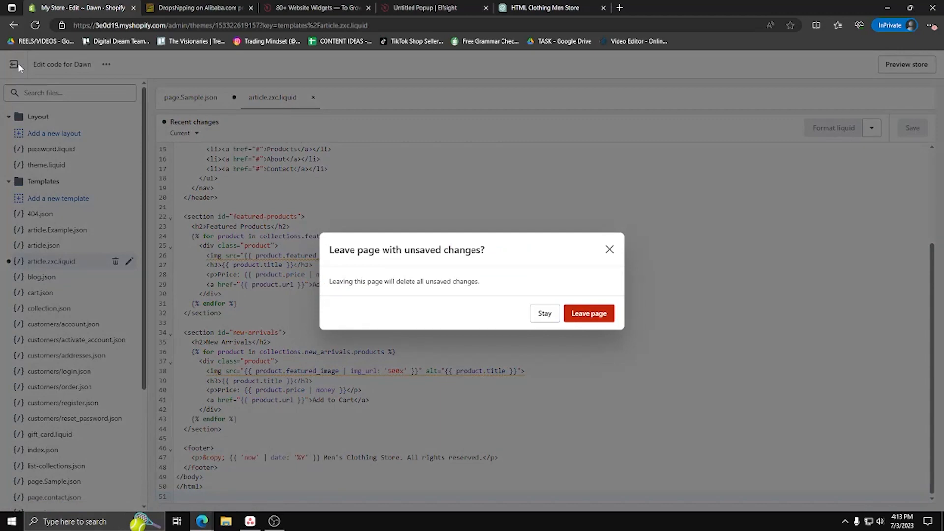
mouse_move(589, 313)
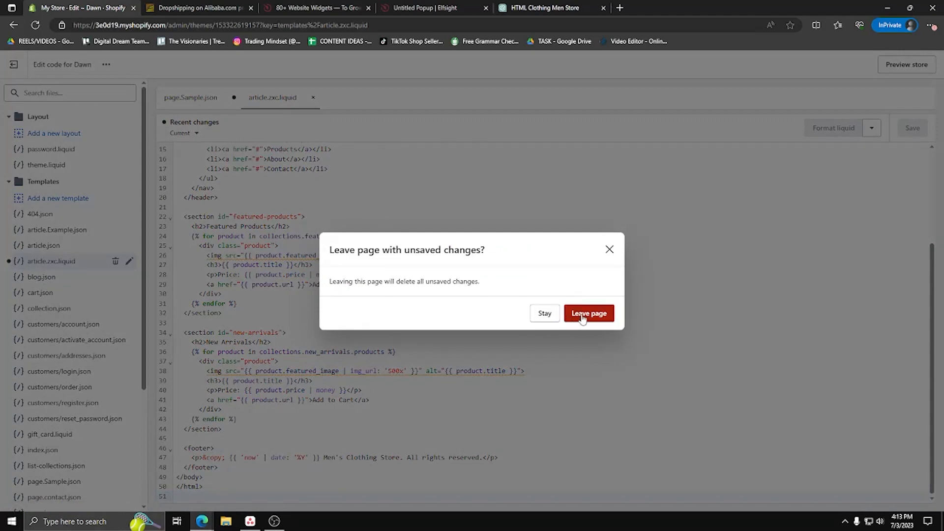
left_click(588, 313)
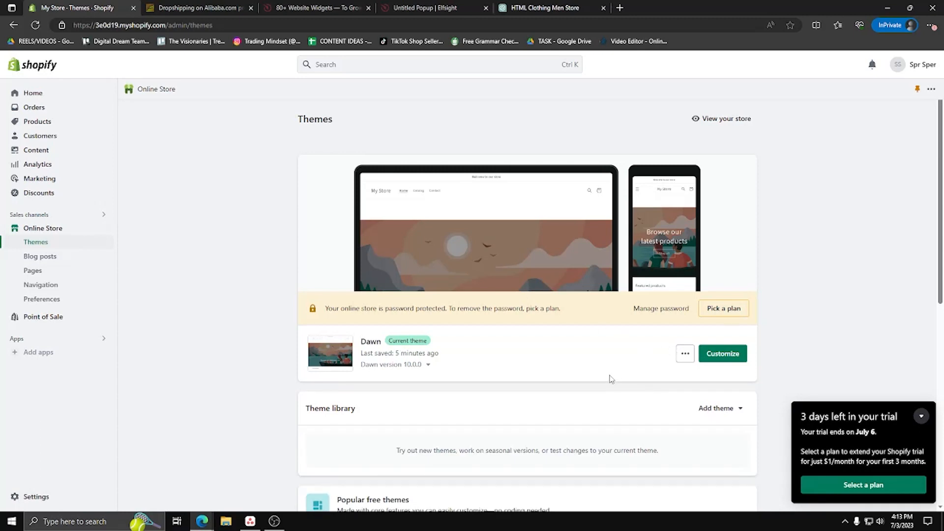
mouse_move(43, 246)
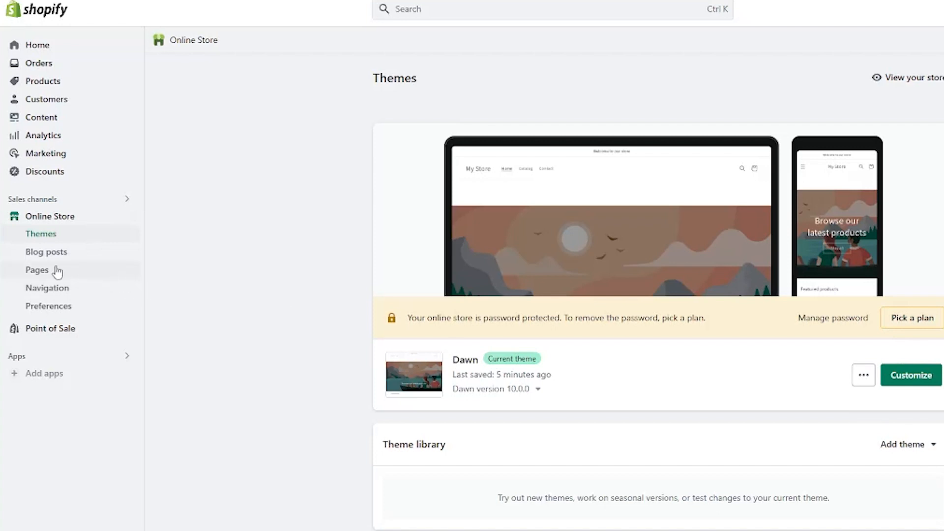
- From Online Store Pages, select and open the Contact page for editing
left_click(36, 270)
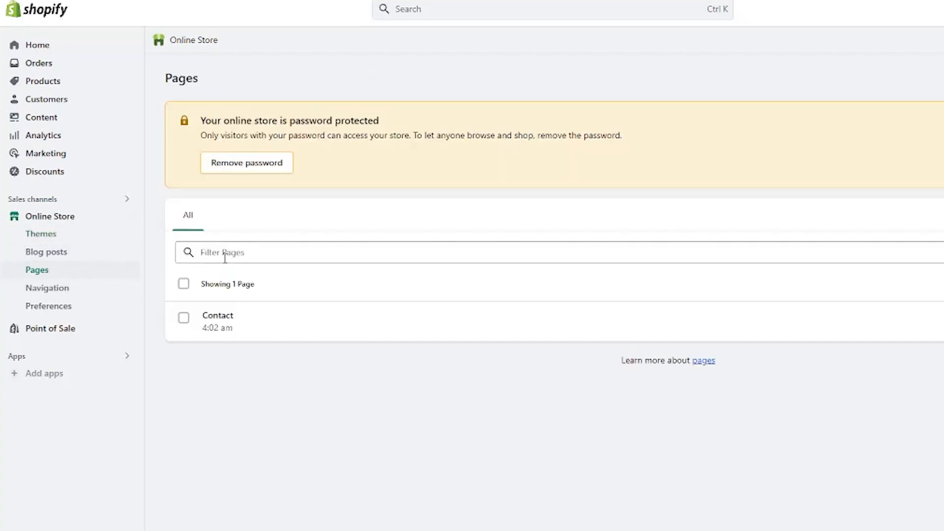
left_click(184, 283)
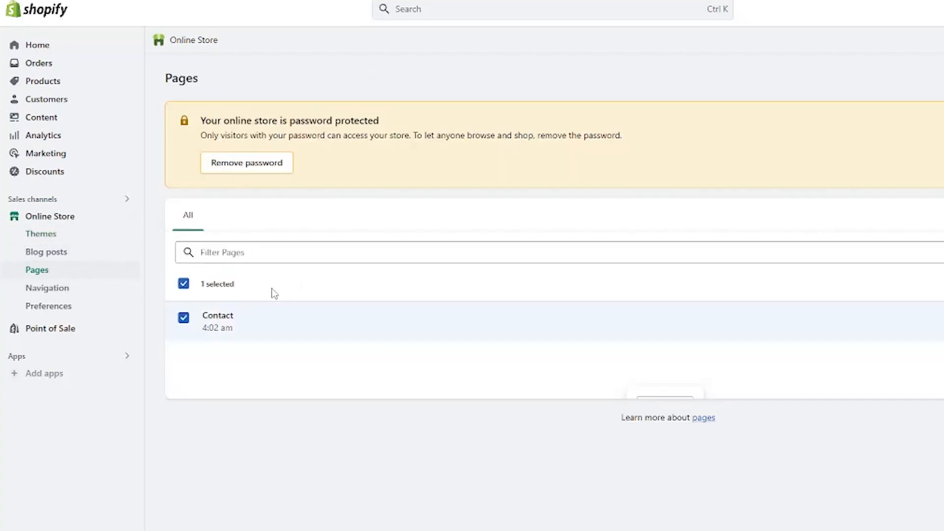
left_click(218, 316)
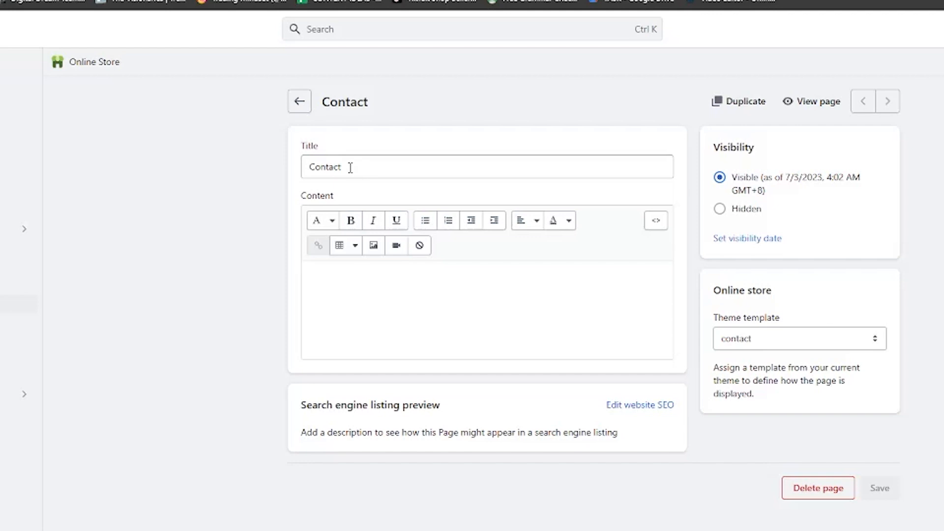
- Retitle the page Sample, paste the store HTML as raw content, save, and return to Pages
type("$")
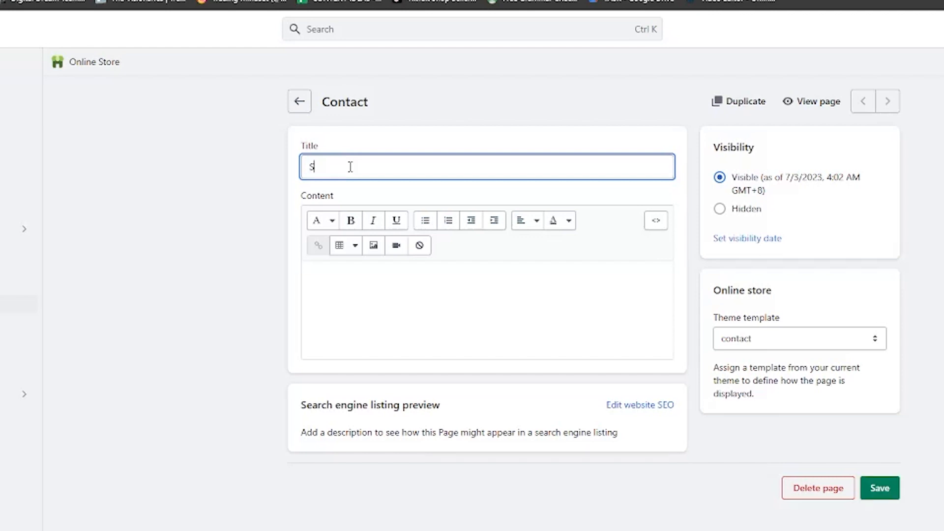
type("ample")
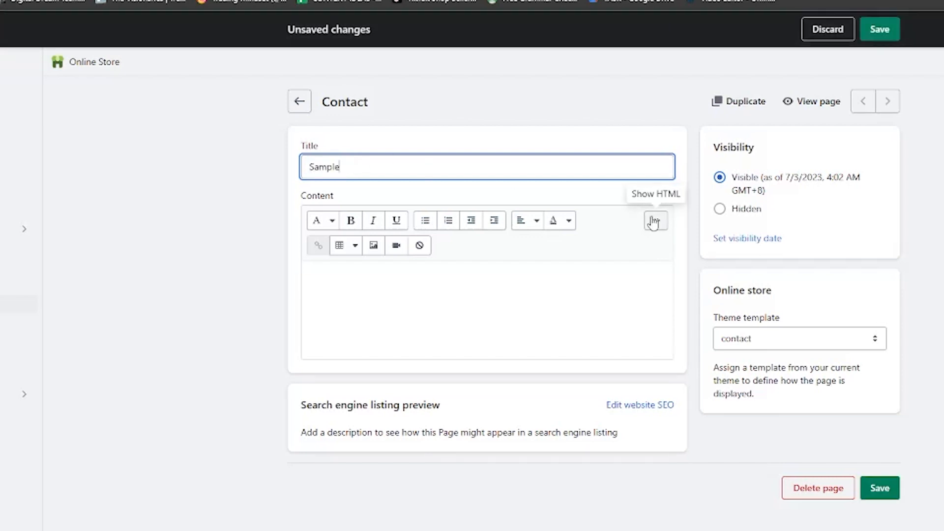
left_click(656, 220)
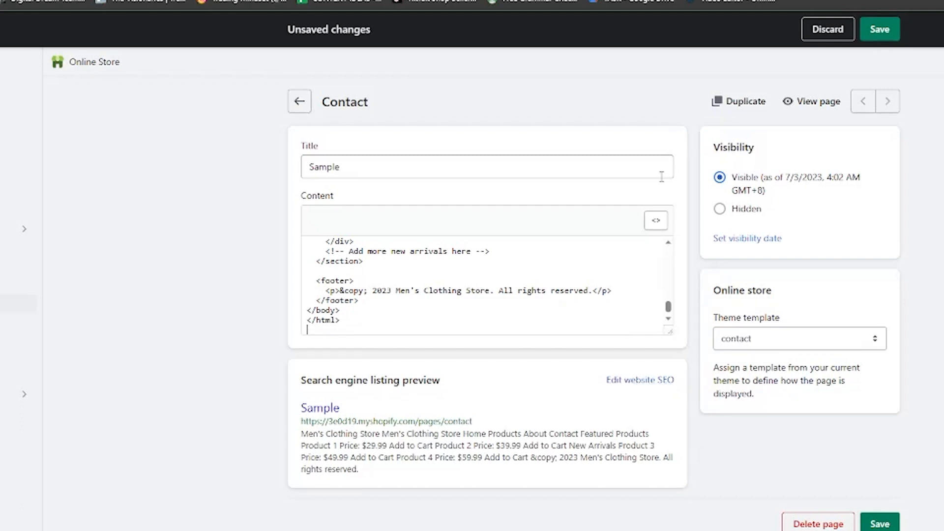
mouse_move(879, 29)
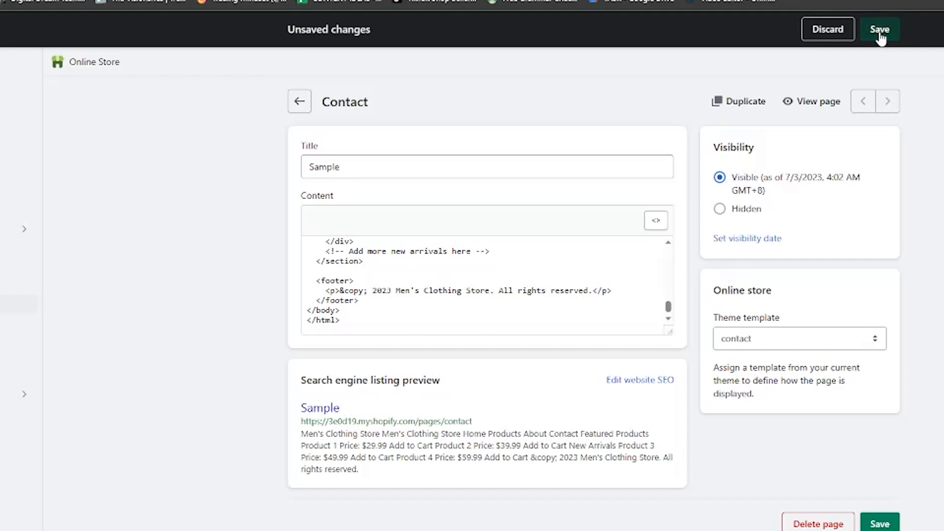
left_click(880, 29)
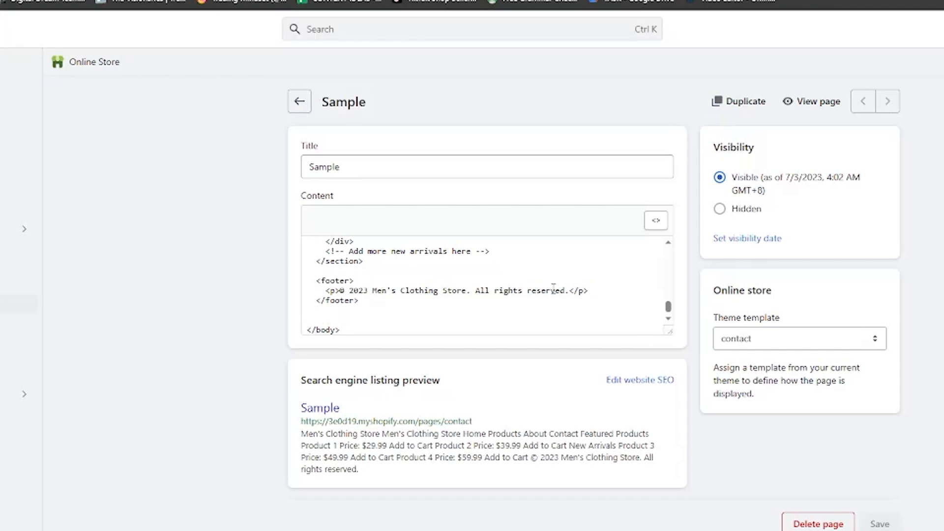
scroll("up", 3)
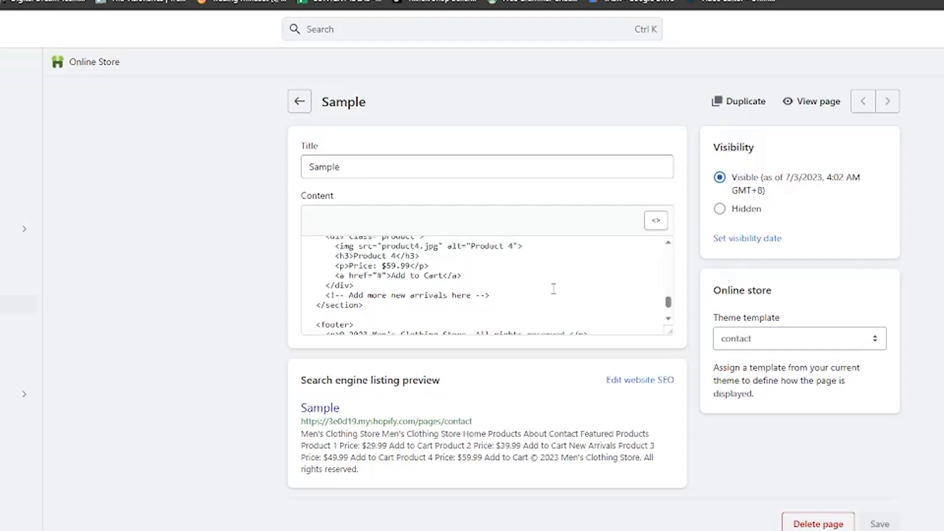
left_click(817, 100)
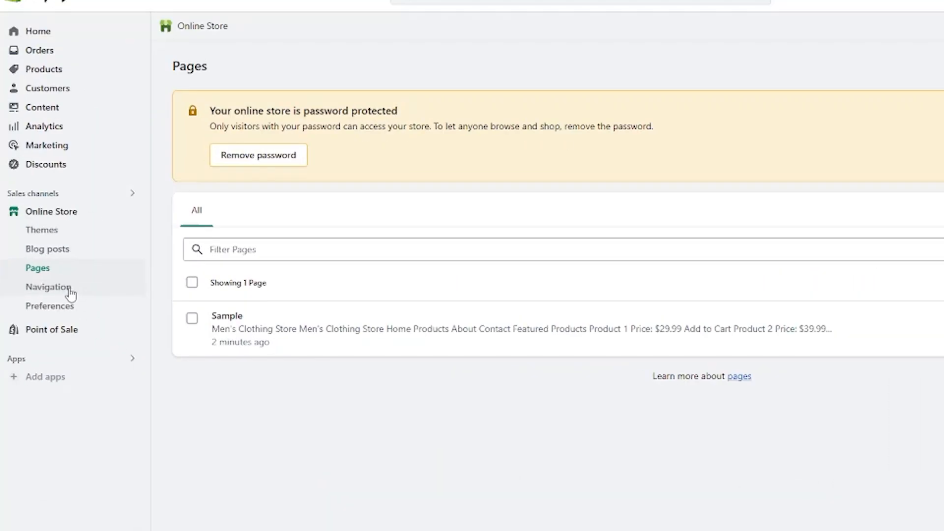
- Begin a Main menu item linked to the Sample page, then leave without adding it
left_click(49, 287)
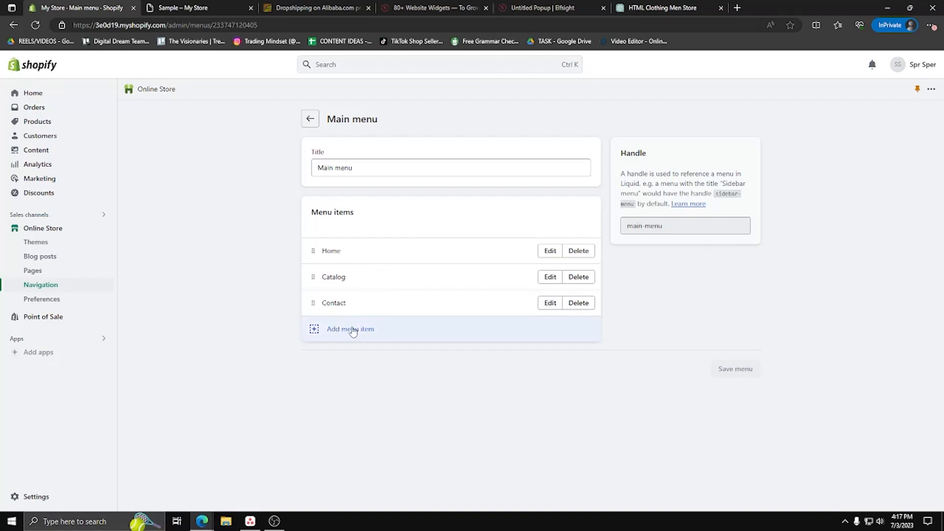
left_click(350, 328)
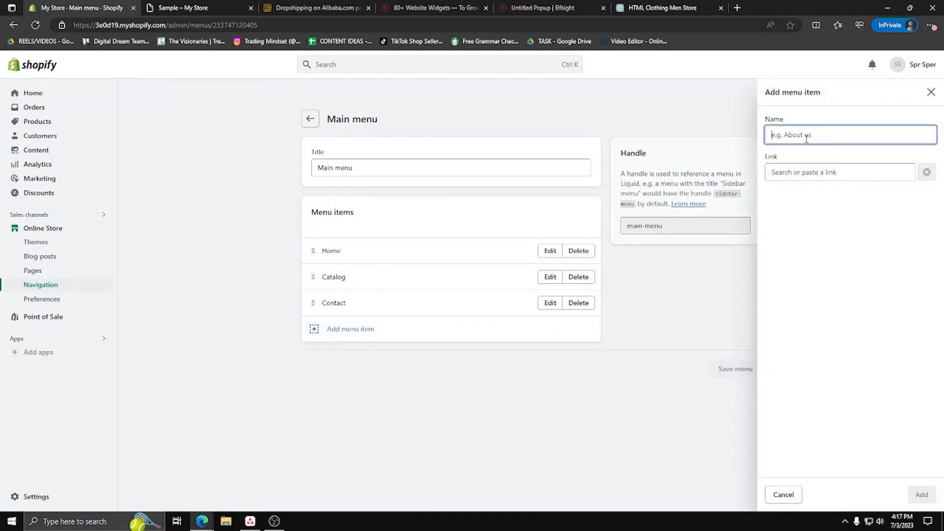
left_click(839, 173)
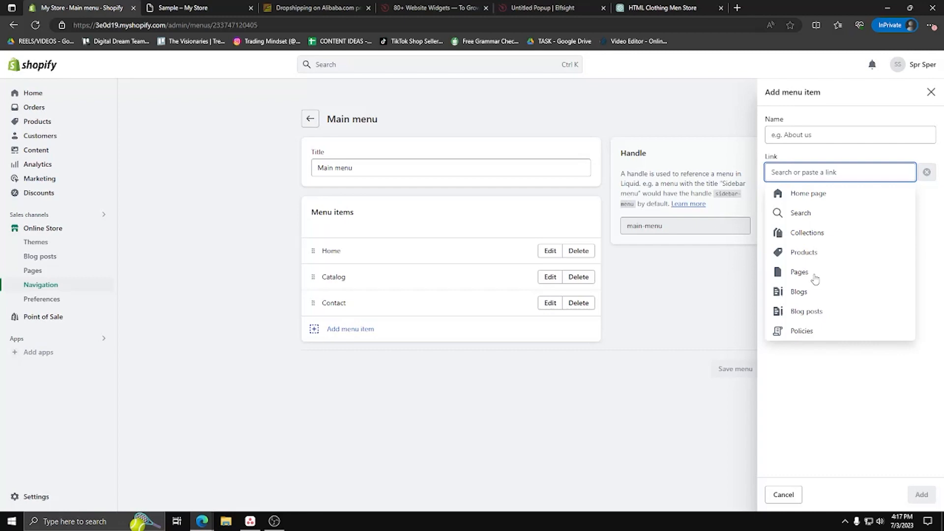
left_click(800, 272)
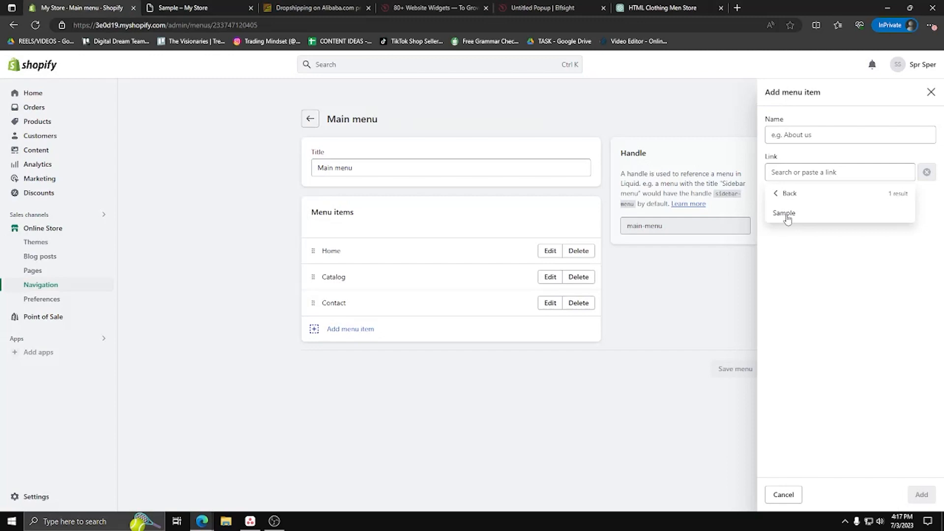
mouse_move(782, 200)
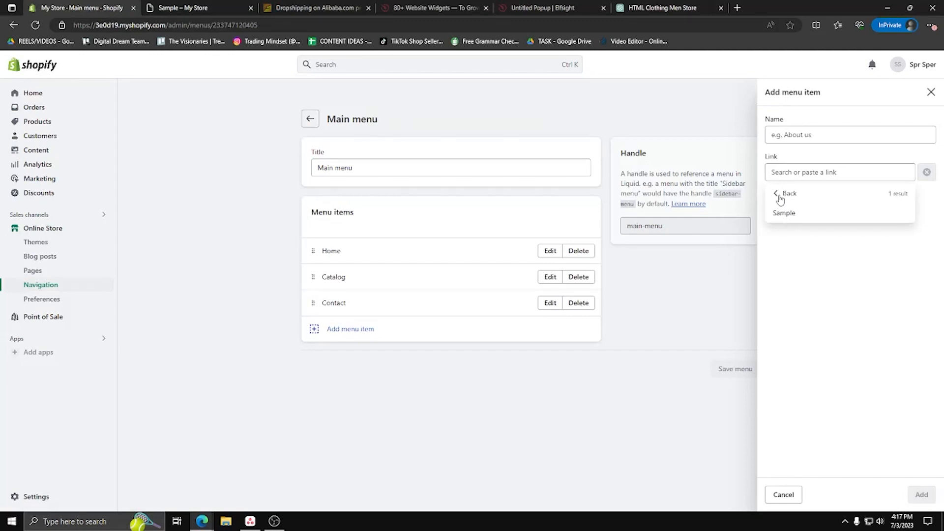
mouse_move(784, 213)
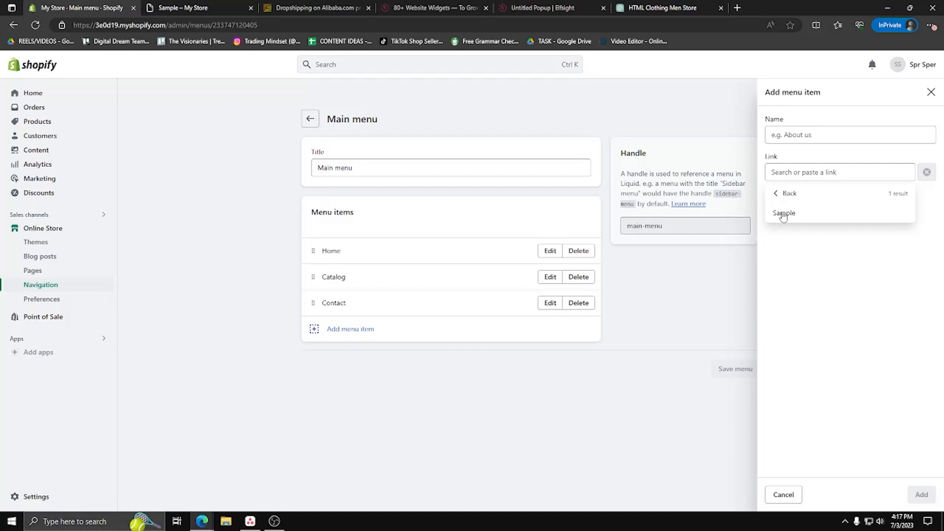
left_click(785, 213)
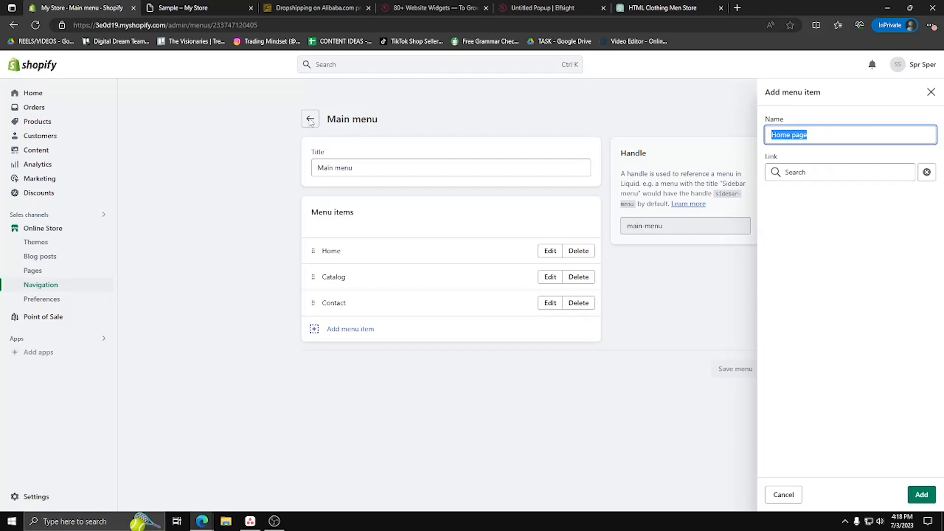
left_click(310, 119)
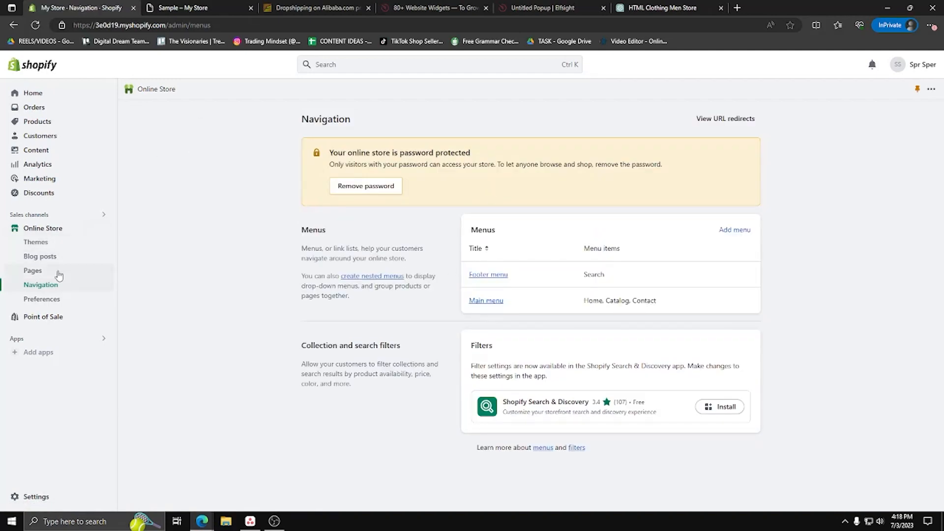
- Return to the Sample page from Pages to review its men's clothing store content
left_click(33, 271)
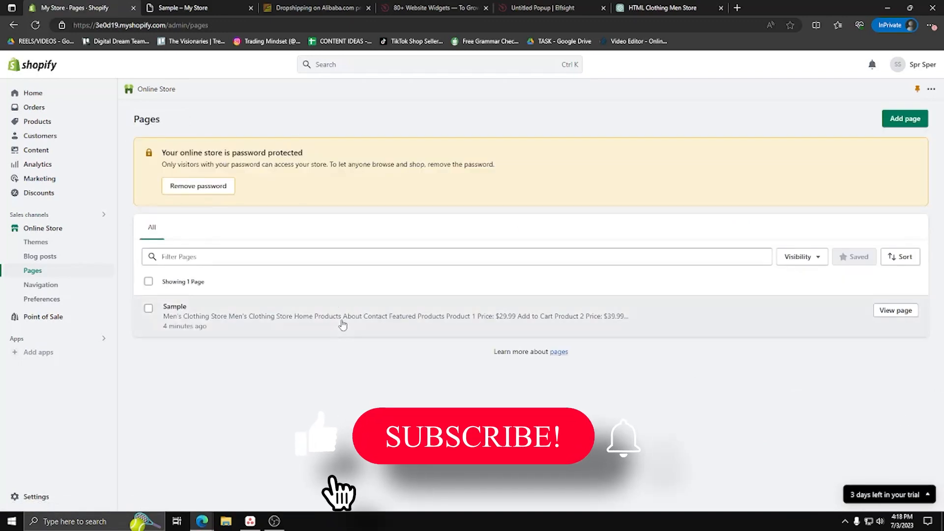
left_click(175, 307)
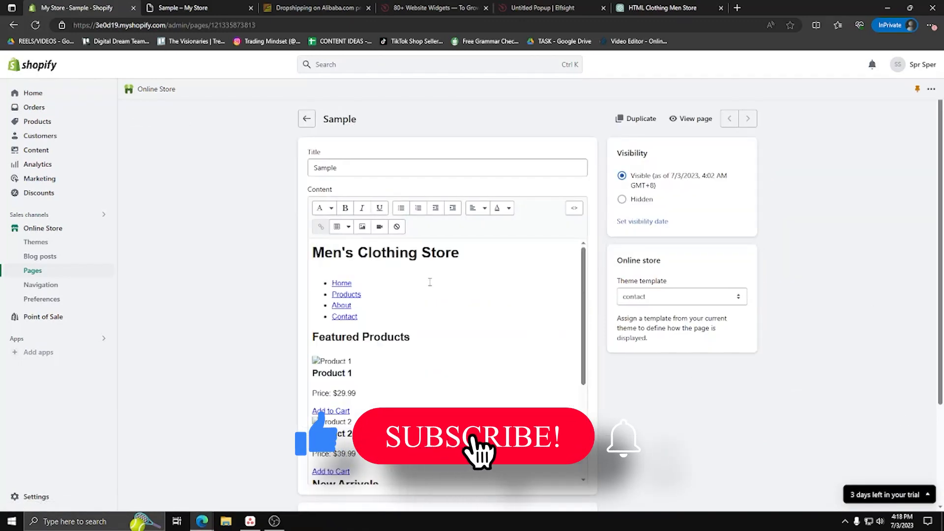
mouse_move(629, 448)
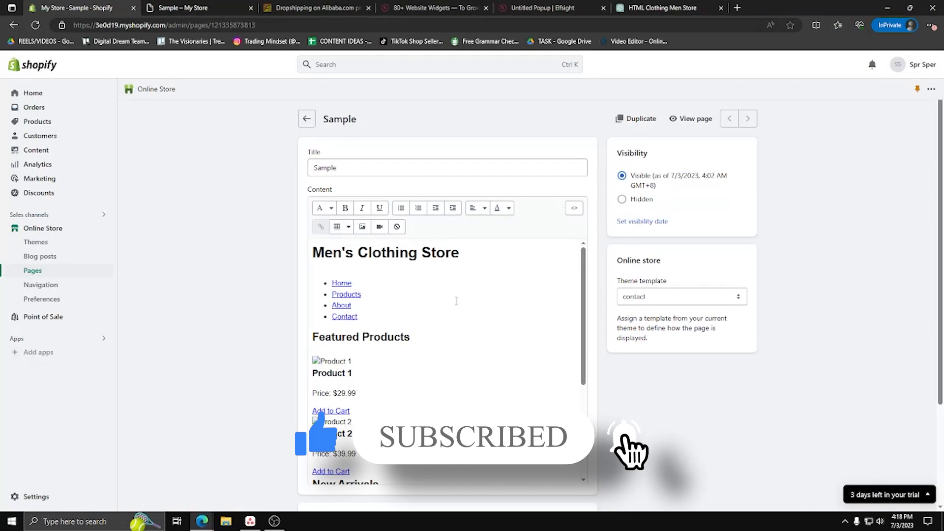